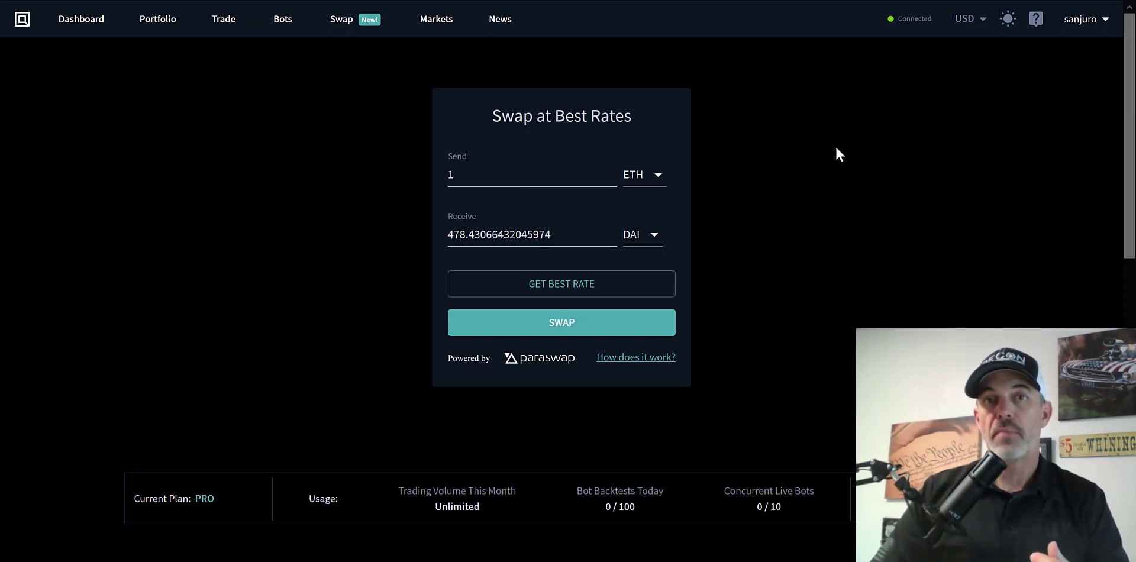
{"action": "mouse_move", "coordinate": [304, 60]}
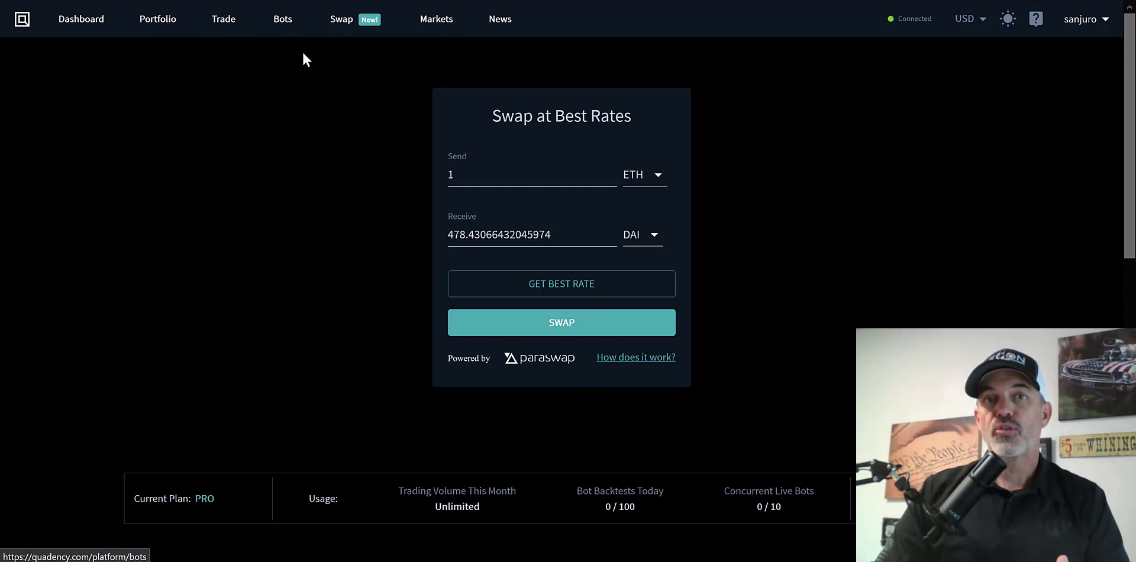
{"action": "mouse_move", "coordinate": [238, 81]}
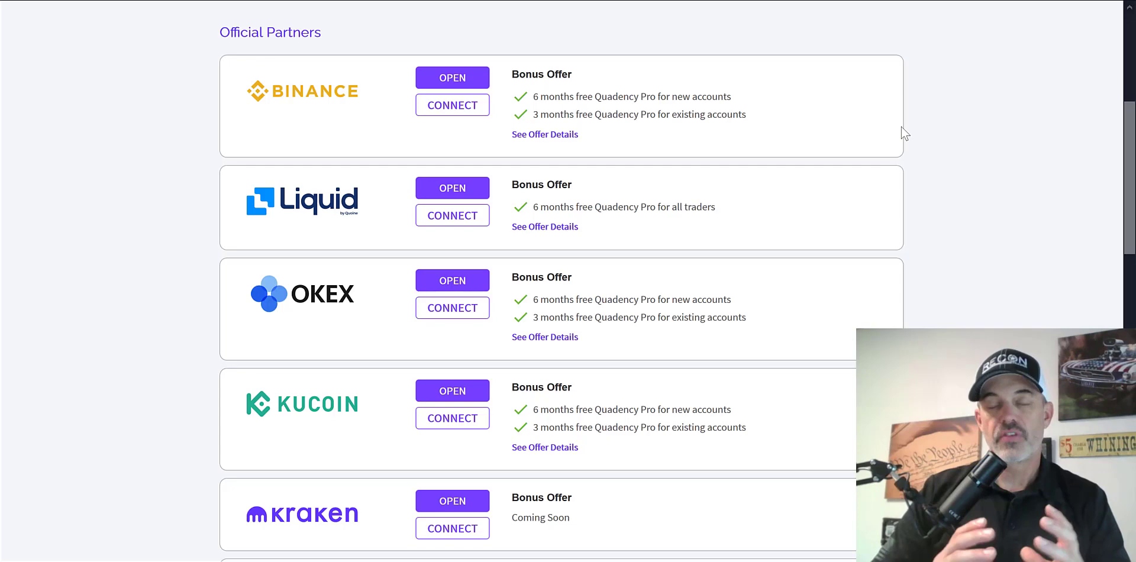
{"action": "mouse_move", "coordinate": [382, 144]}
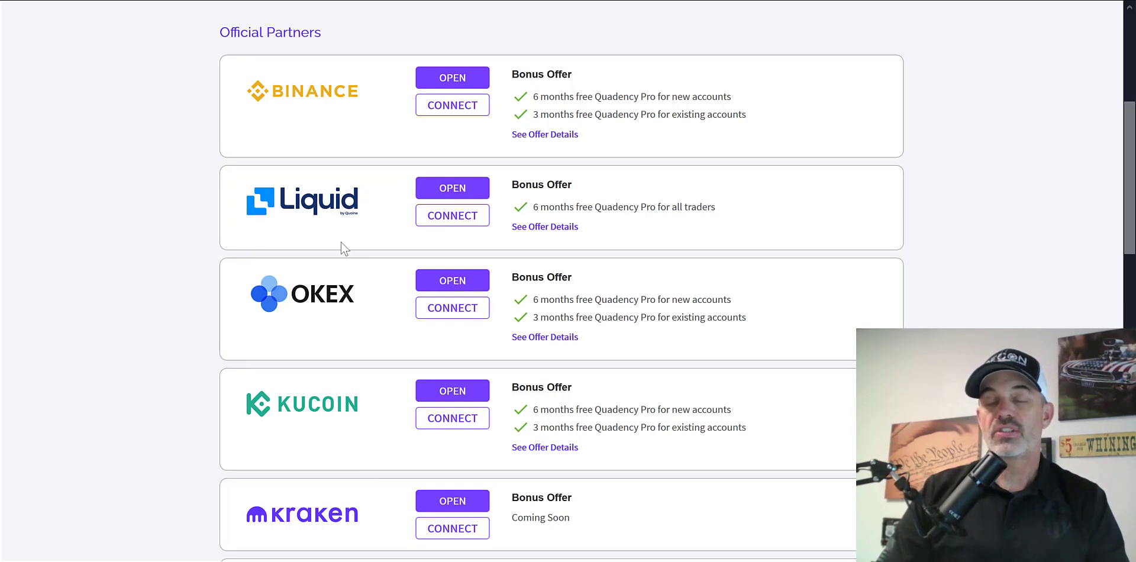
{"action": "mouse_move", "coordinate": [376, 319]}
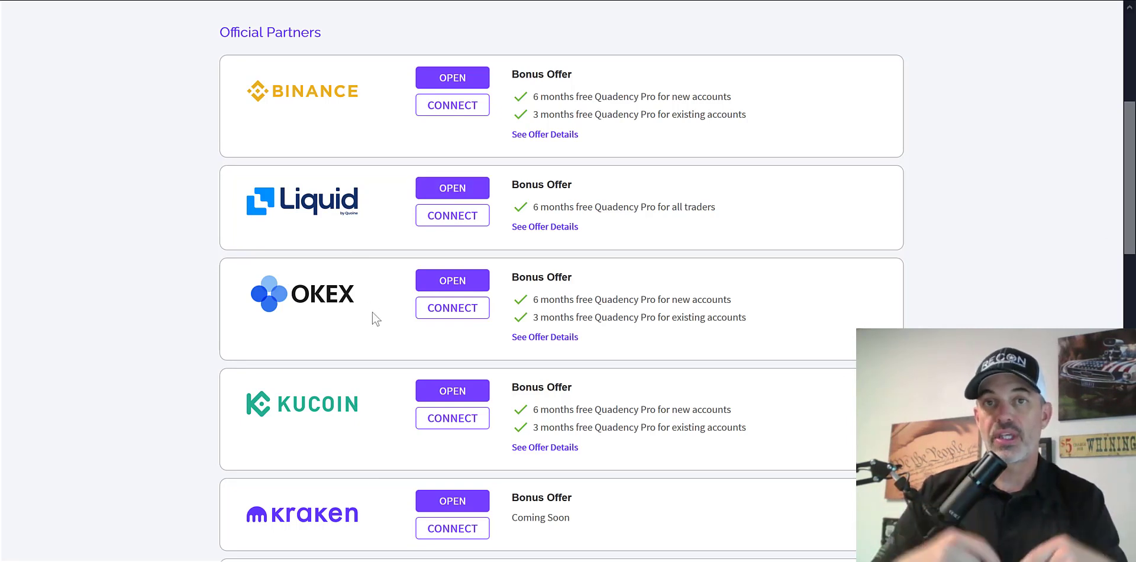
{"action": "mouse_move", "coordinate": [375, 245]}
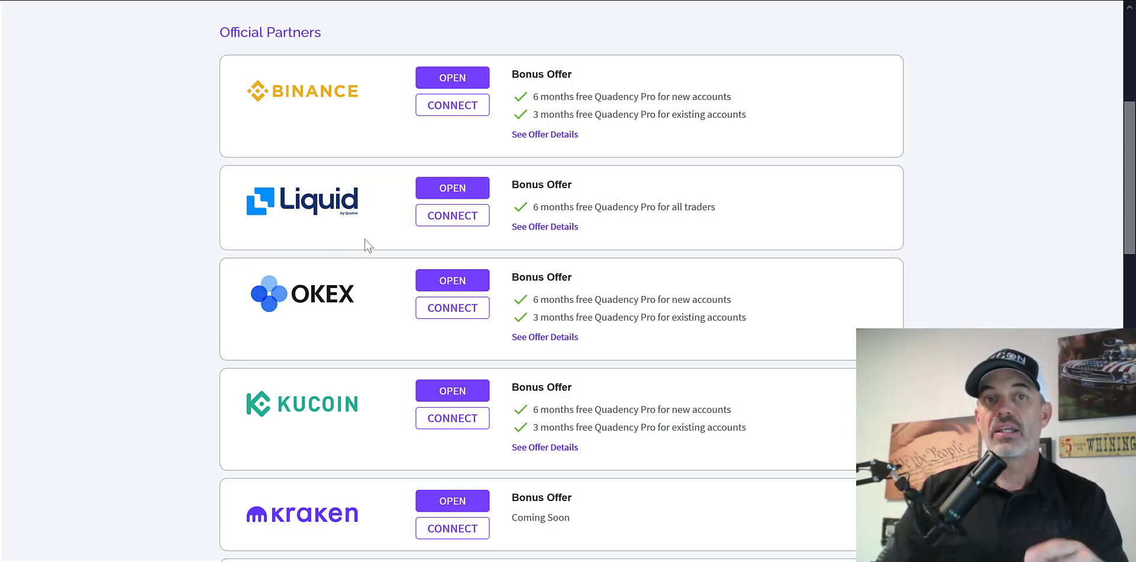
{"action": "mouse_move", "coordinate": [843, 190]}
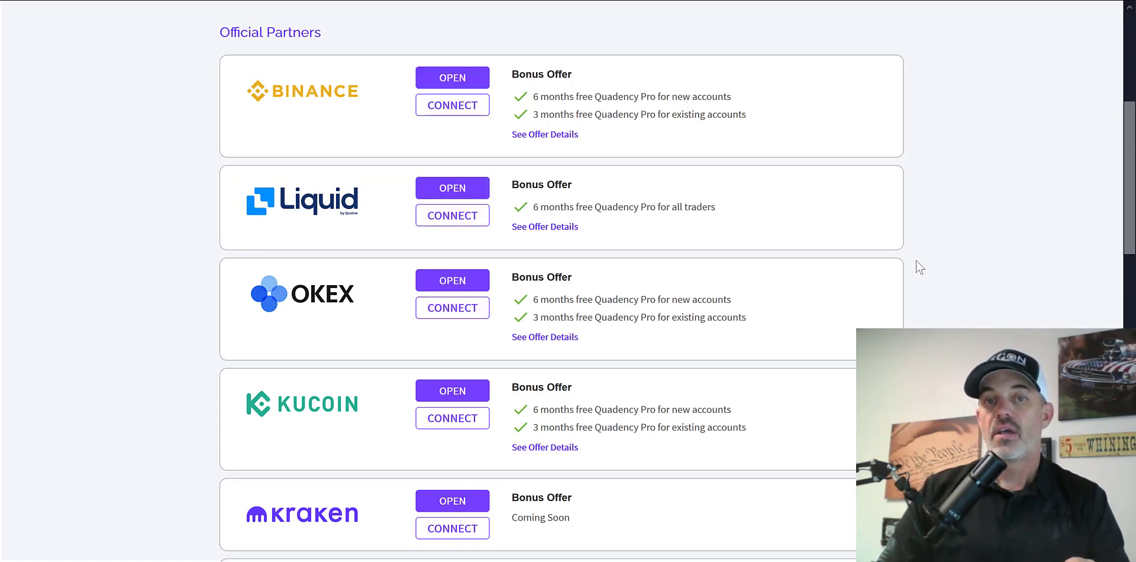
{"action": "mouse_move", "coordinate": [1033, 114]}
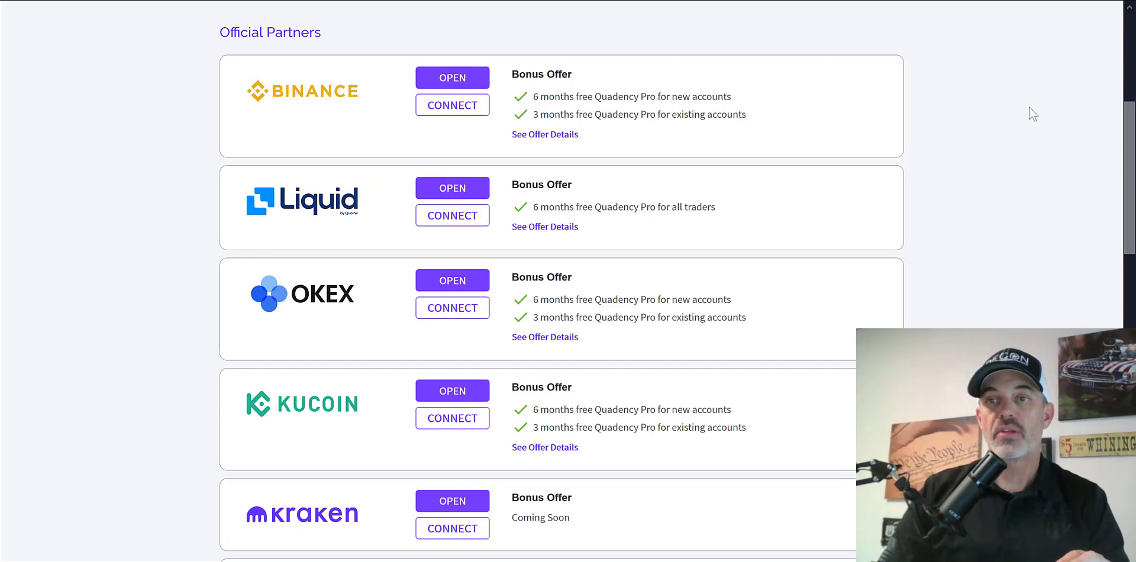
{"action": "scroll", "scroll_direction": "down", "scroll_amount": 3}
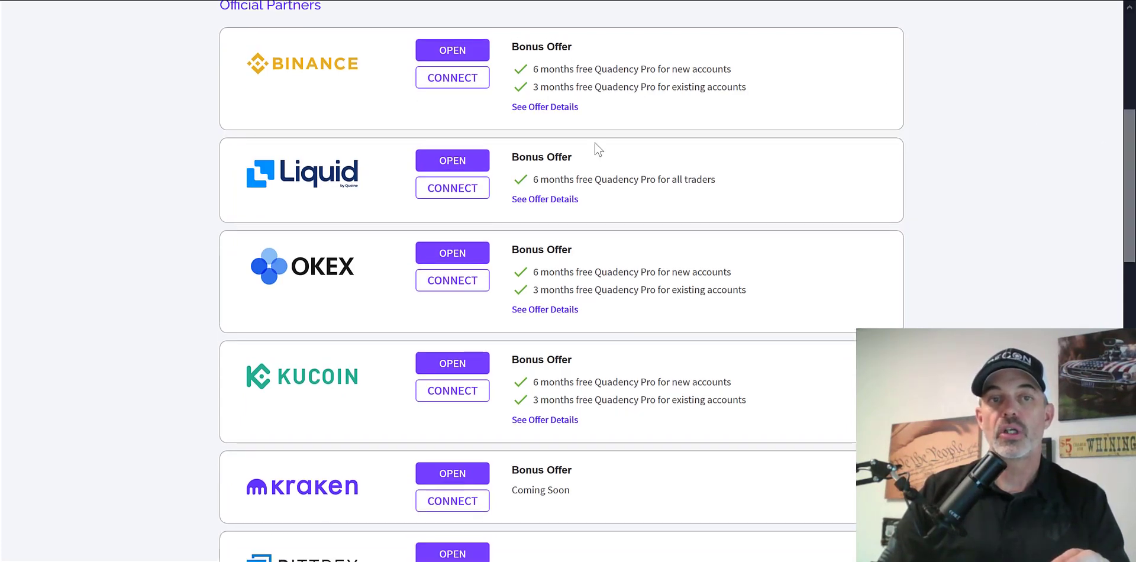
{"action": "mouse_move", "coordinate": [1034, 322]}
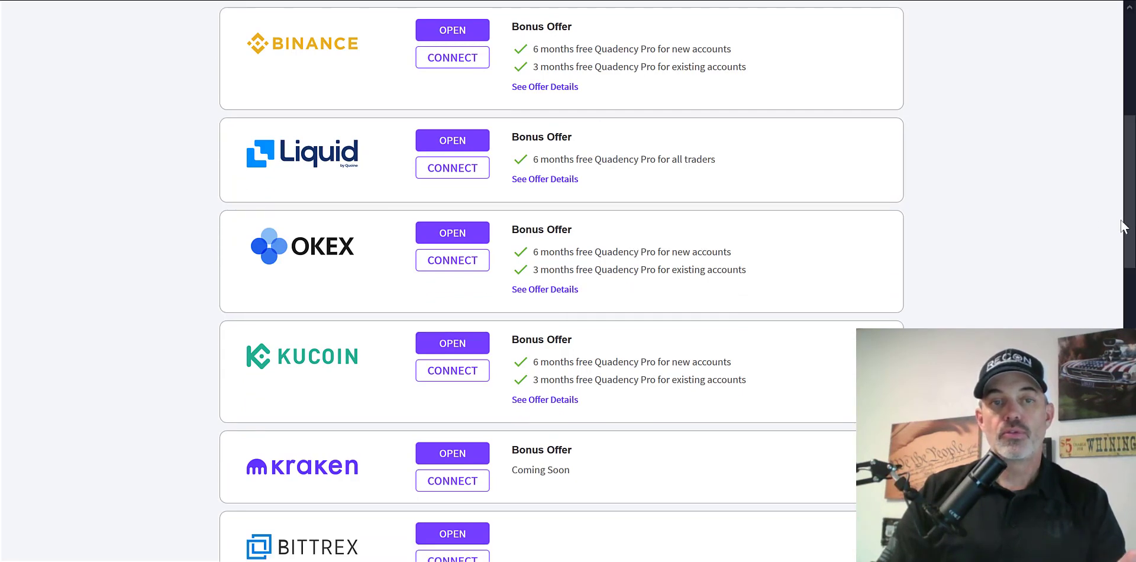
Scroll the Select Exchange page down to All Supported Exchanges and back up to the partner offers
{"action": "scroll", "scroll_direction": "down", "scroll_amount": 3}
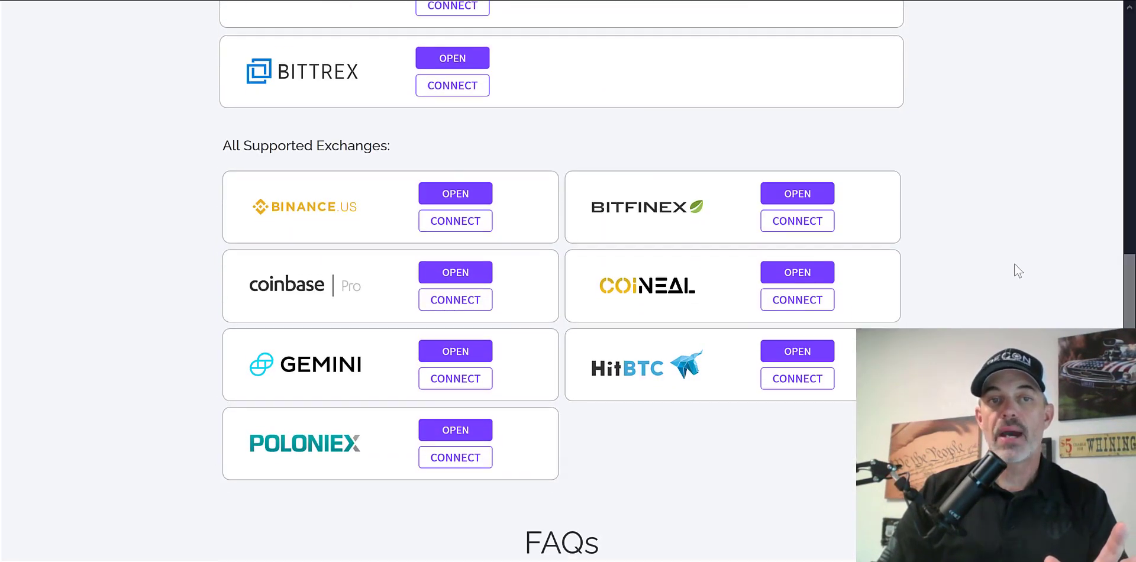
{"action": "mouse_move", "coordinate": [416, 414]}
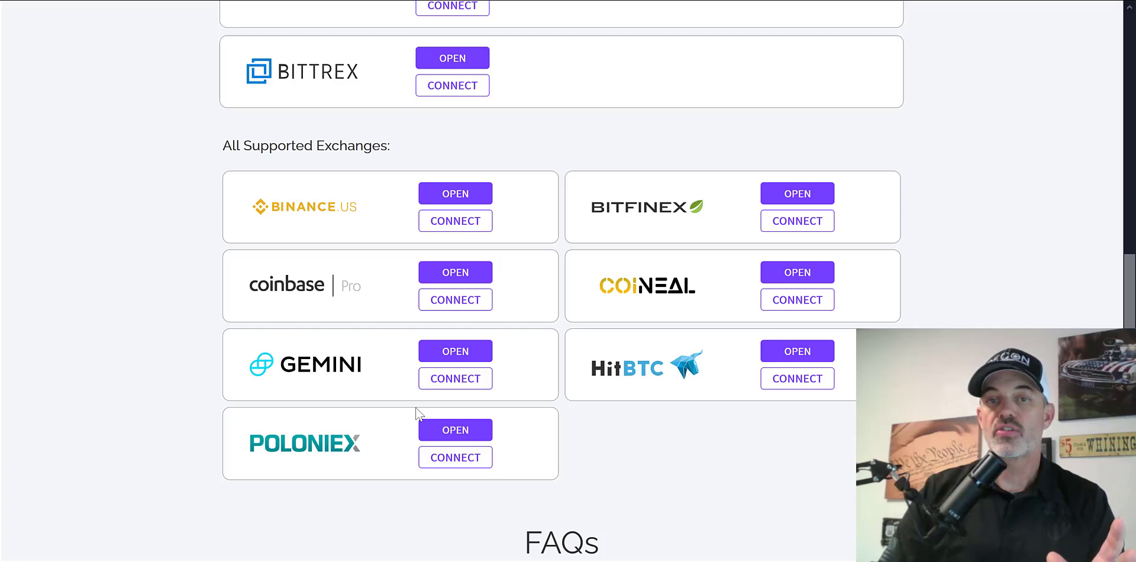
{"action": "mouse_move", "coordinate": [424, 230]}
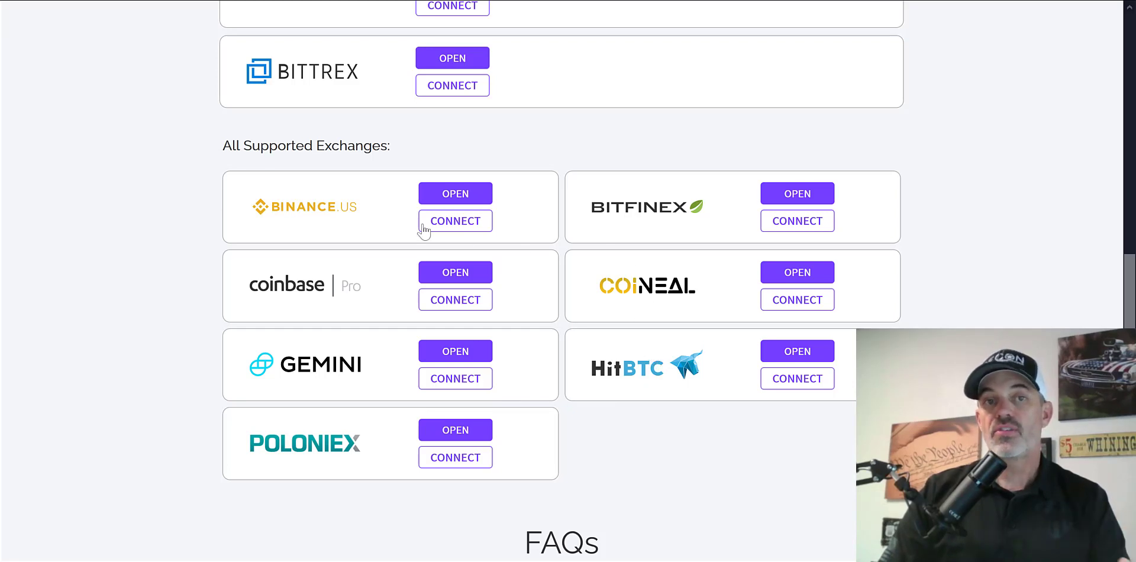
{"action": "mouse_move", "coordinate": [296, 253]}
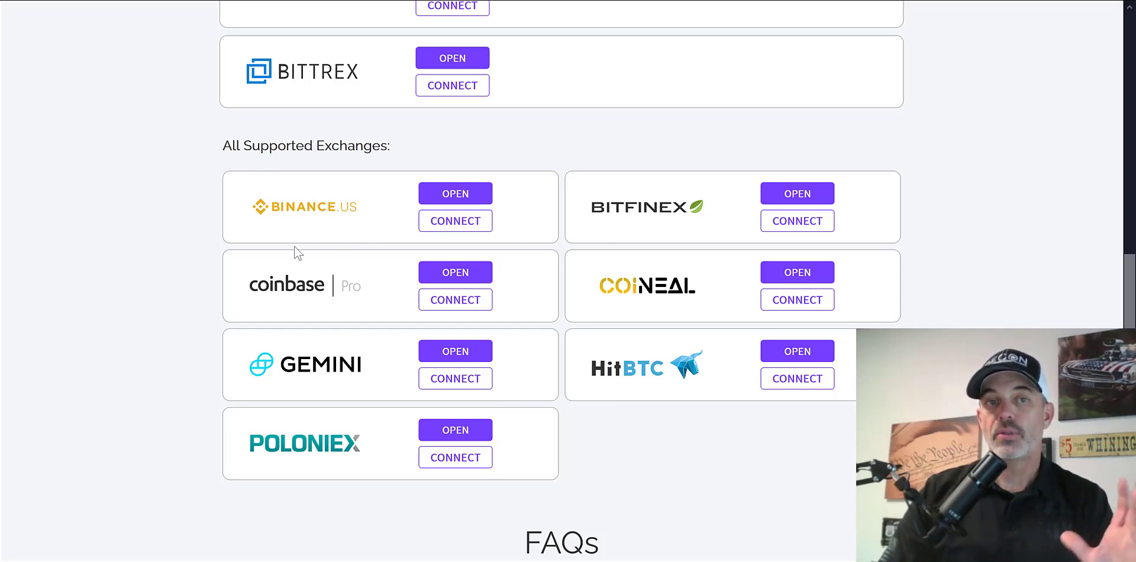
{"action": "mouse_move", "coordinate": [317, 288]}
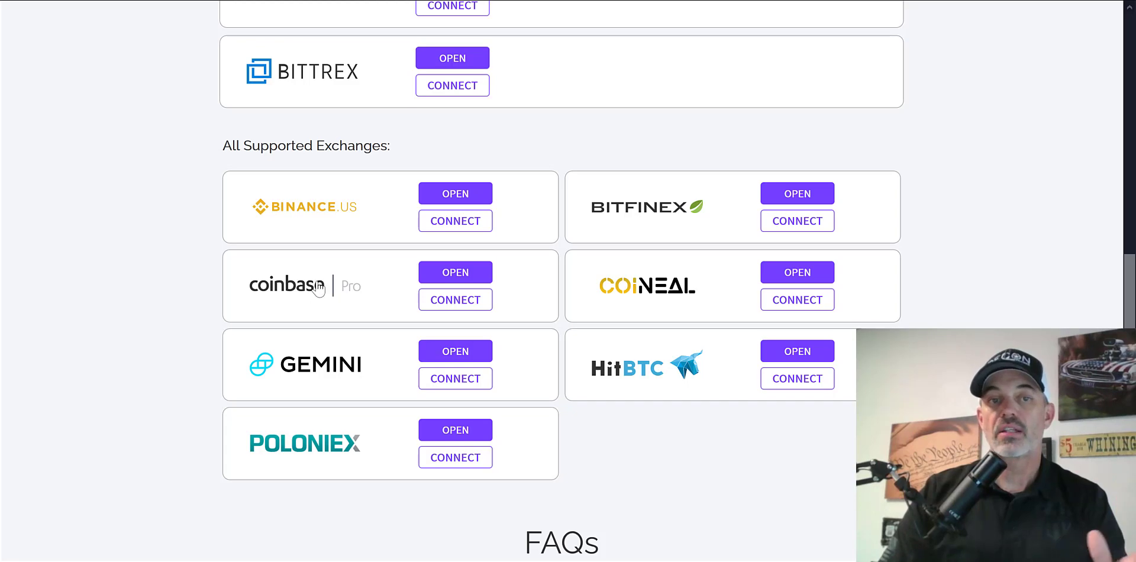
{"action": "mouse_move", "coordinate": [680, 352]}
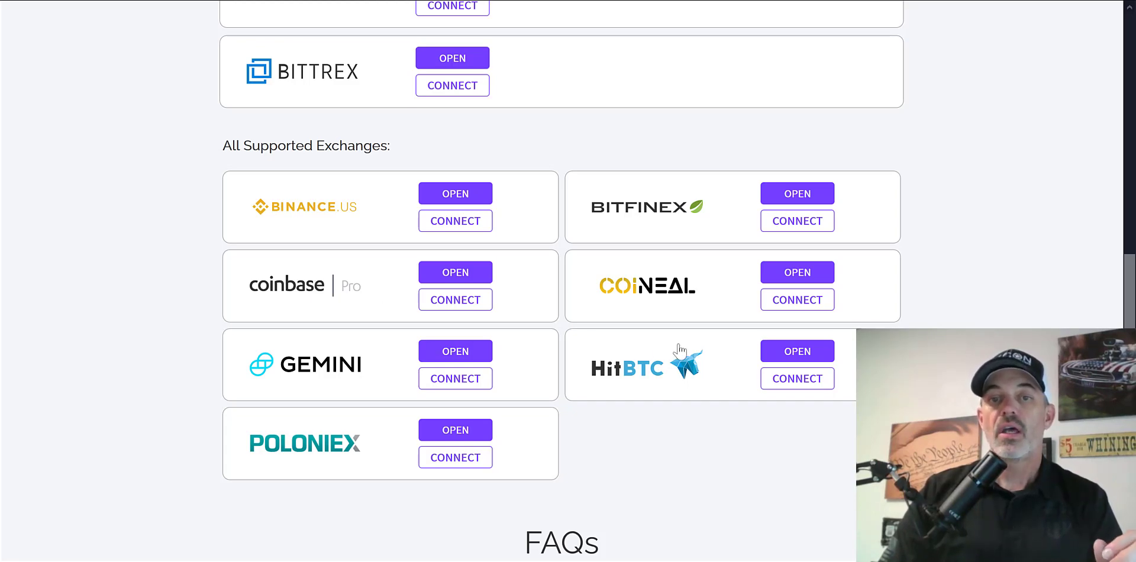
{"action": "mouse_move", "coordinate": [679, 380]}
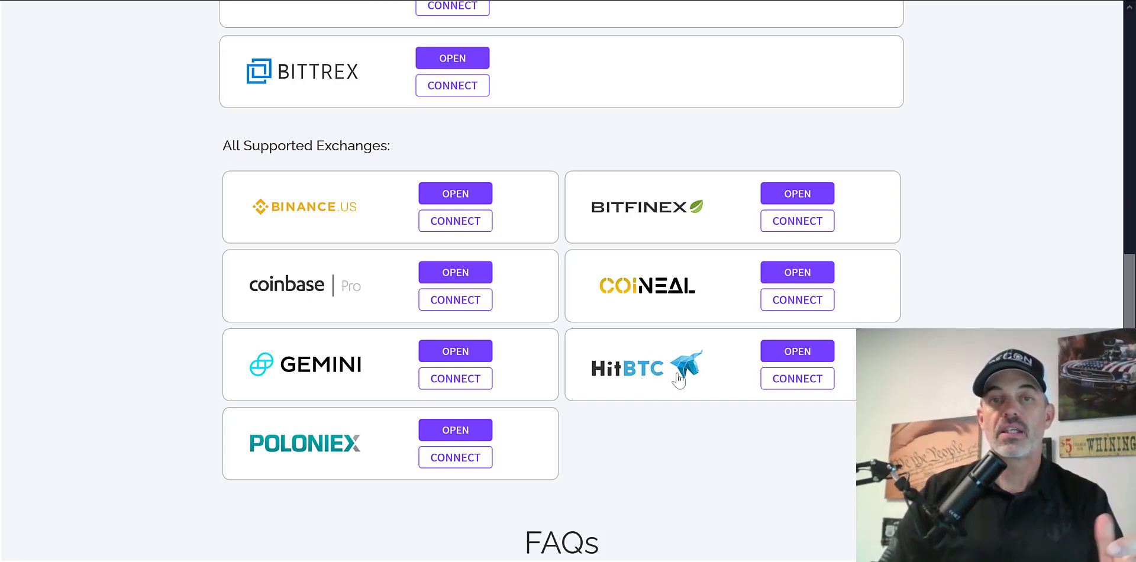
{"action": "scroll", "scroll_direction": "up", "scroll_amount": 3}
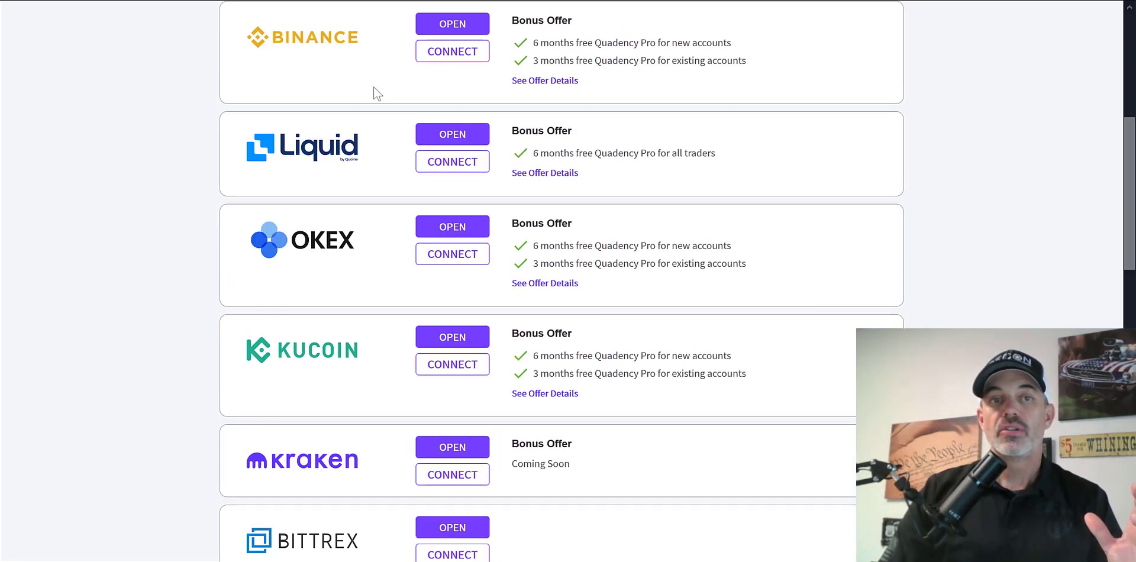
{"action": "mouse_move", "coordinate": [351, 361]}
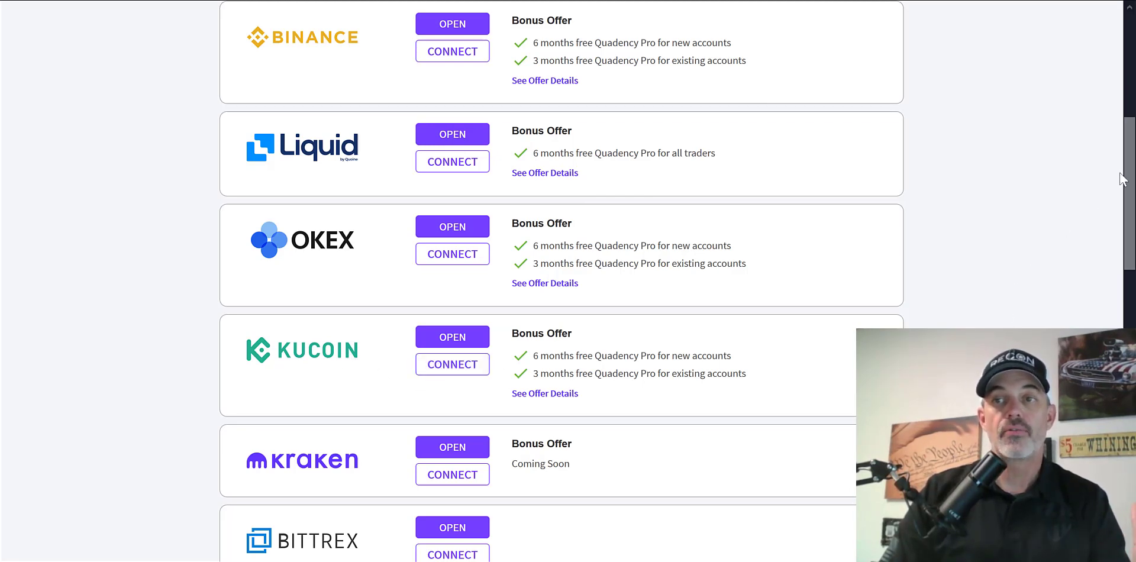
Review the Official Partners bonus offers, then switch to the Quadency Swap page quoting 1 ETH to DAI
{"action": "scroll", "scroll_direction": "up", "scroll_amount": 3}
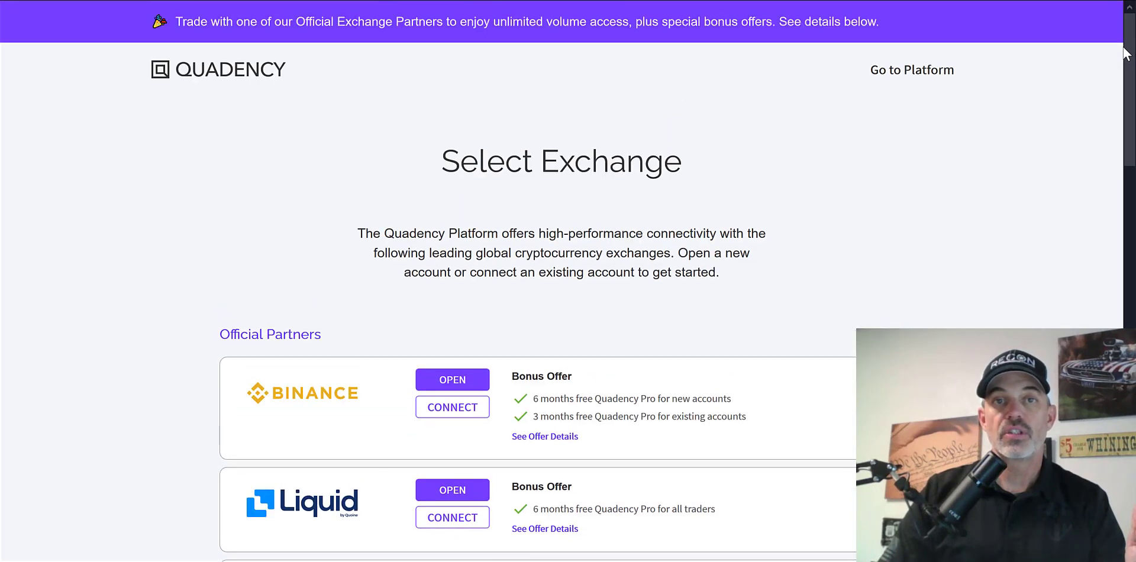
{"action": "scroll", "scroll_direction": "down", "scroll_amount": 3}
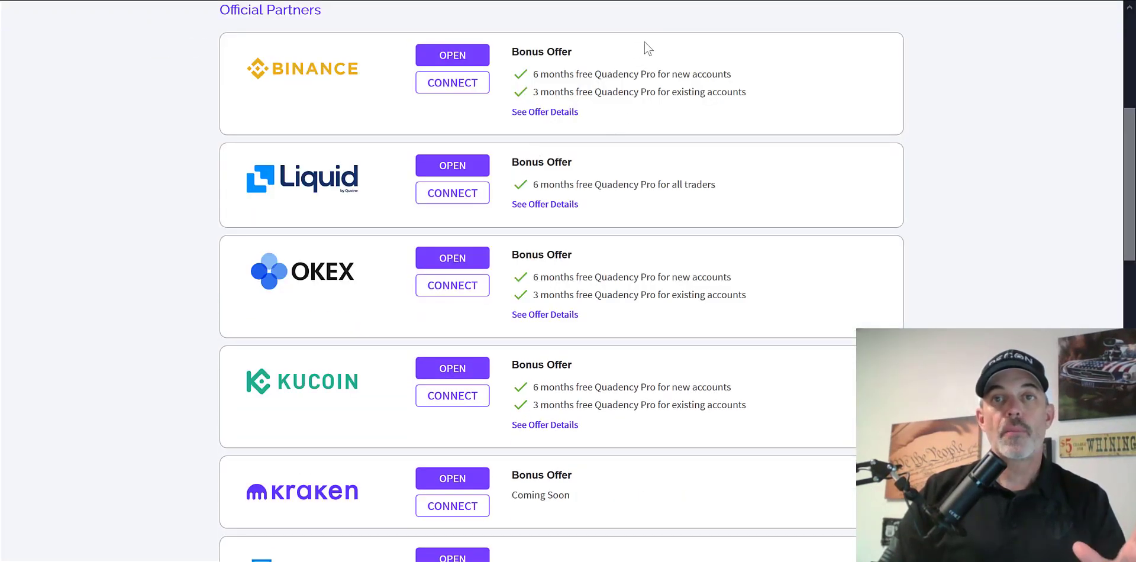
{"action": "mouse_move", "coordinate": [649, 39]}
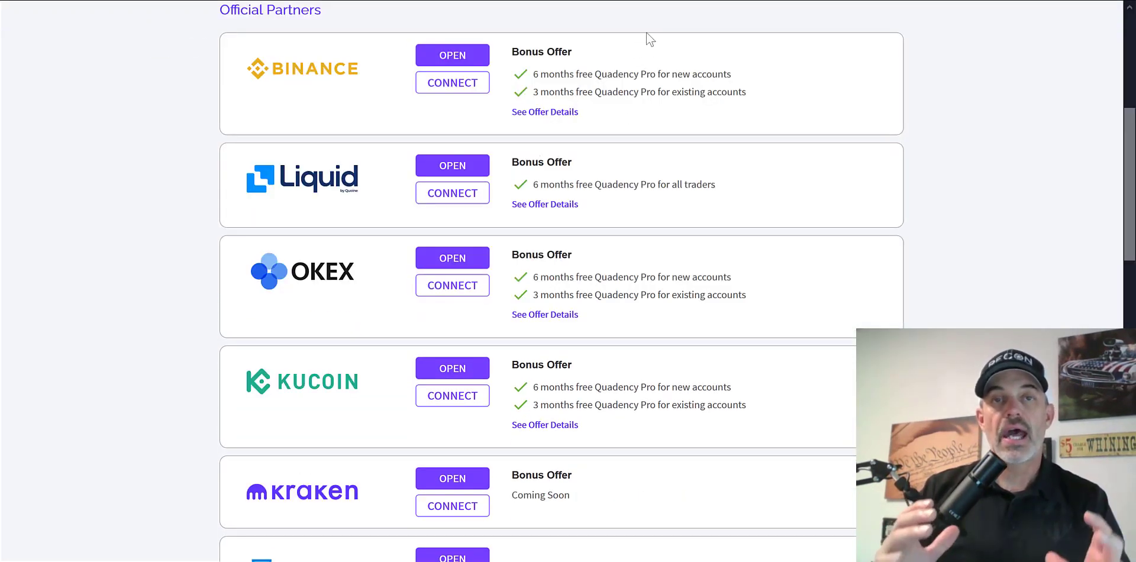
{"action": "left_click", "coordinate": [340, 19]}
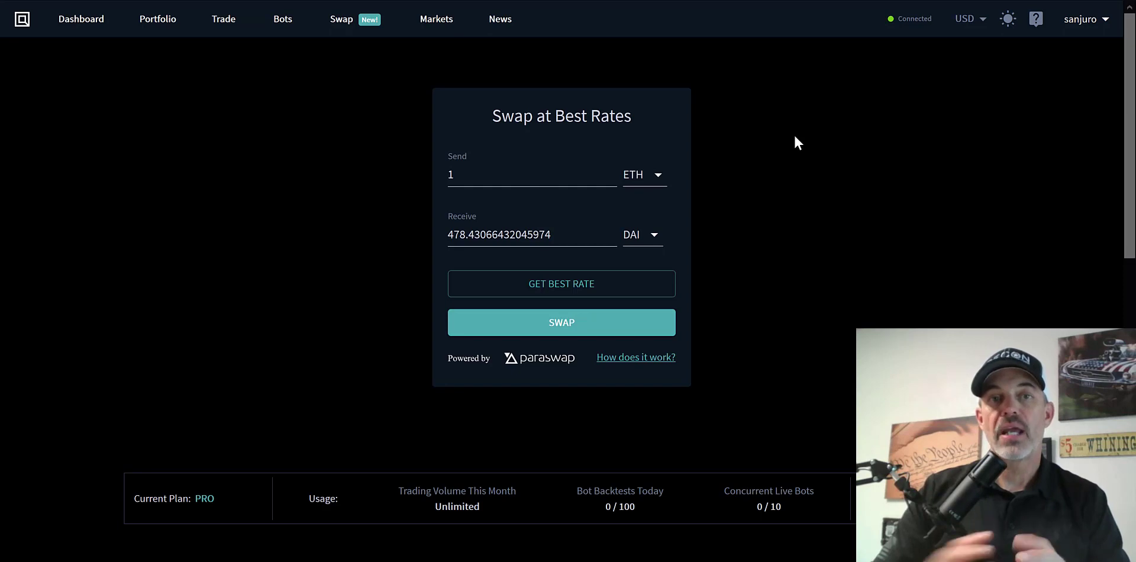
{"action": "mouse_move", "coordinate": [423, 121]}
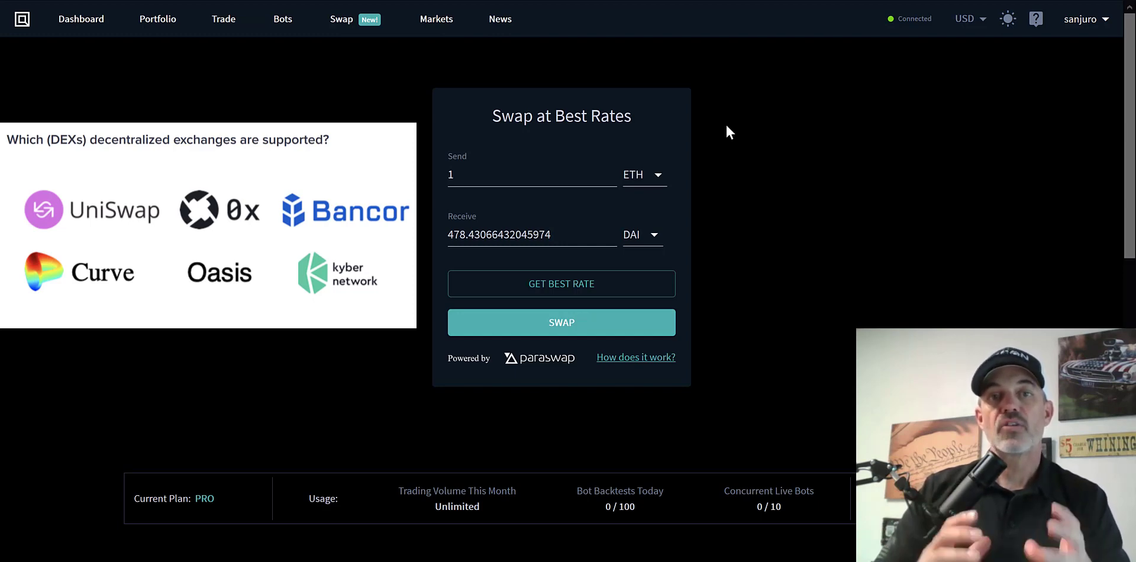
{"action": "mouse_move", "coordinate": [682, 301]}
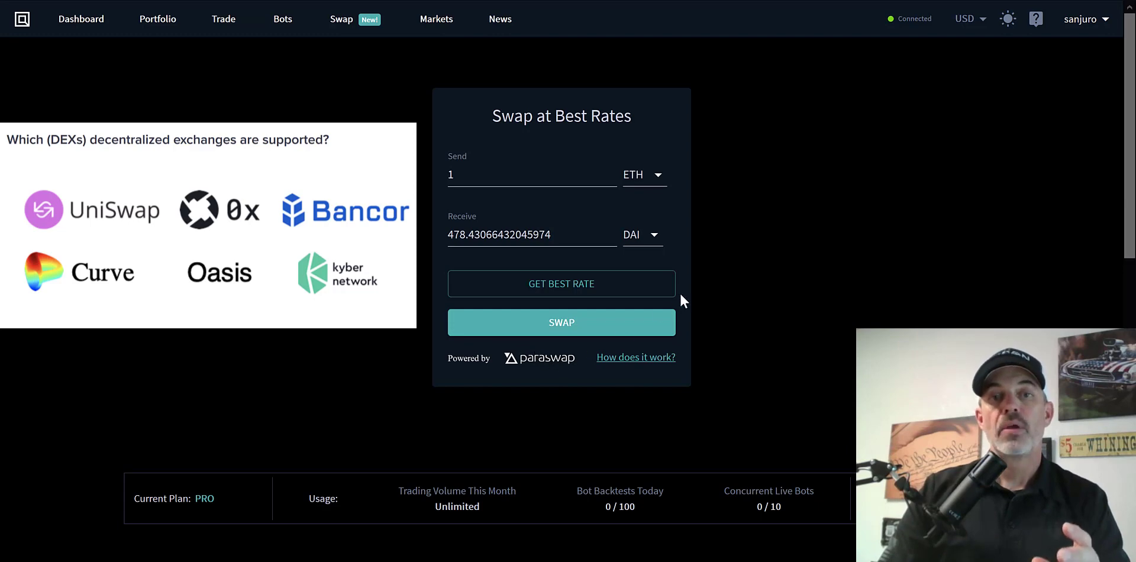
{"action": "mouse_move", "coordinate": [633, 231]}
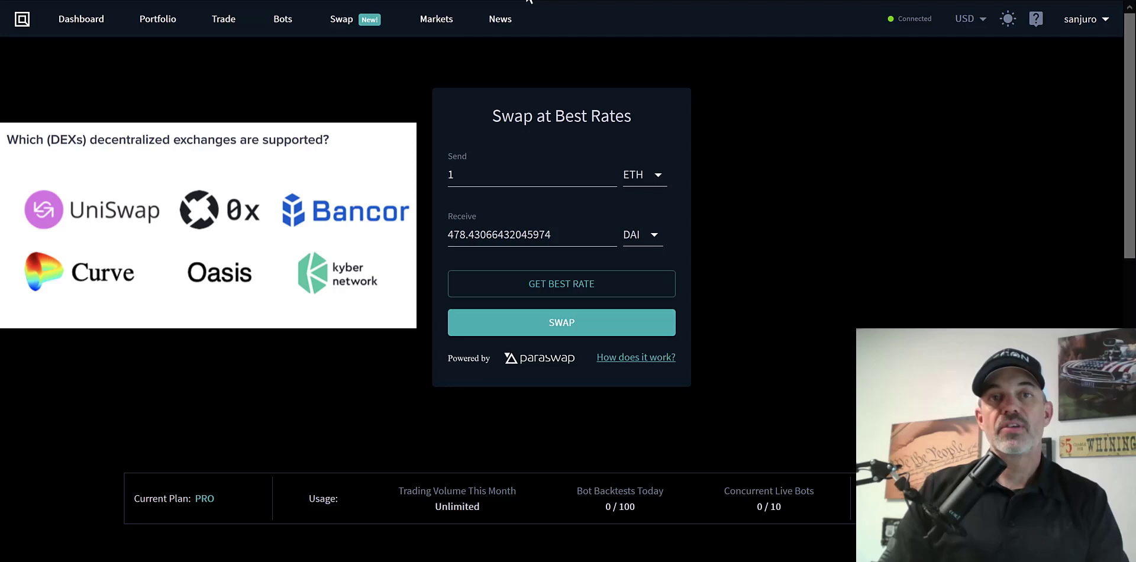
{"action": "mouse_move", "coordinate": [634, 182]}
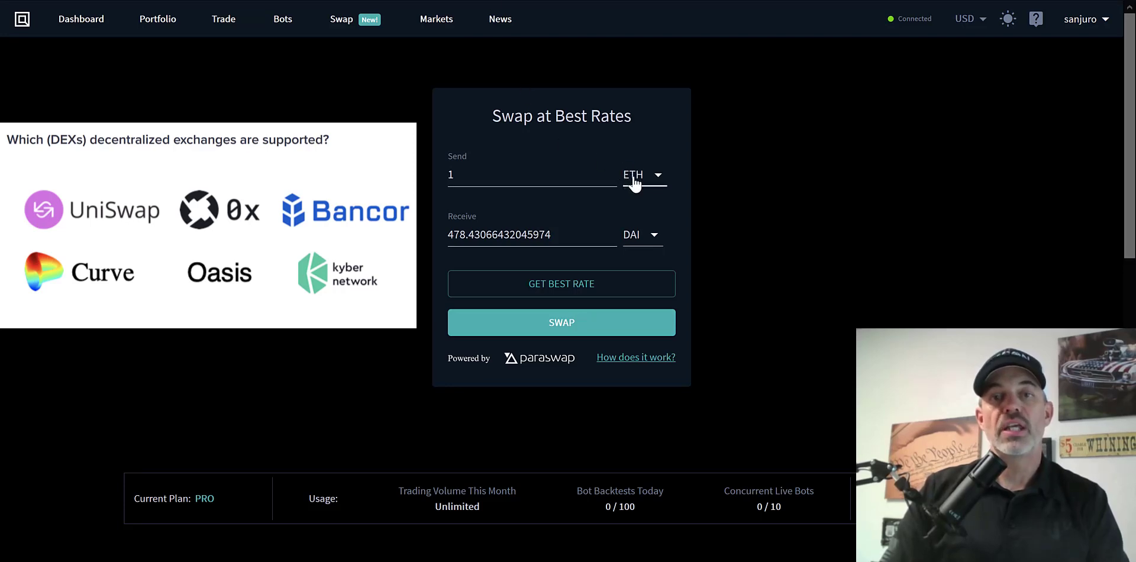
{"action": "mouse_move", "coordinate": [477, 129]}
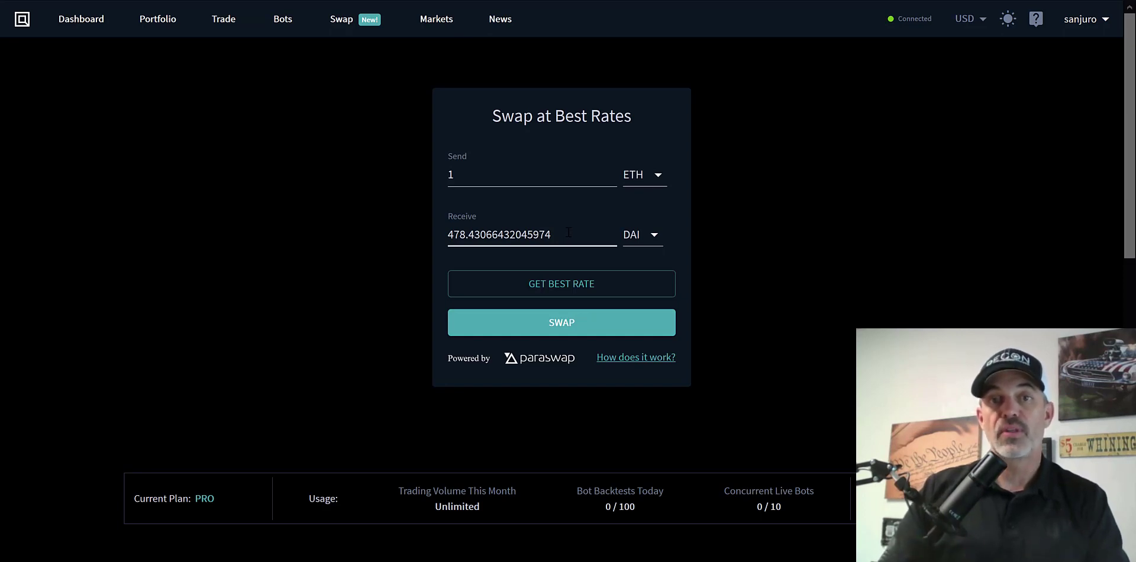
{"action": "mouse_move", "coordinate": [720, 223]}
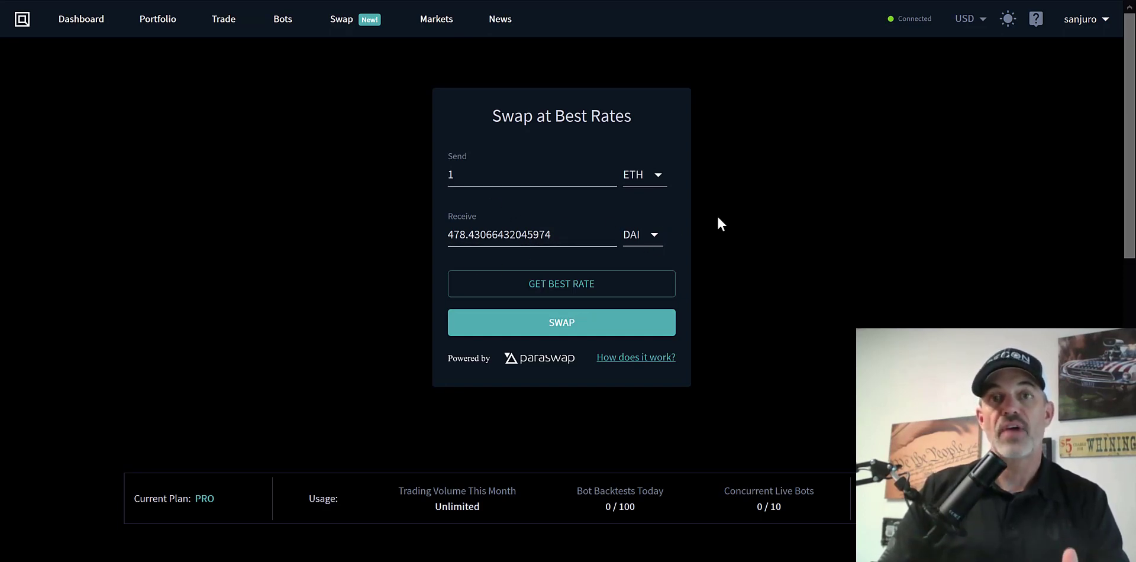
View the Uniswap swap form quoting about 473.38 DAI for 1 ETH with its fee details
{"action": "left_click", "coordinate": [635, 358]}
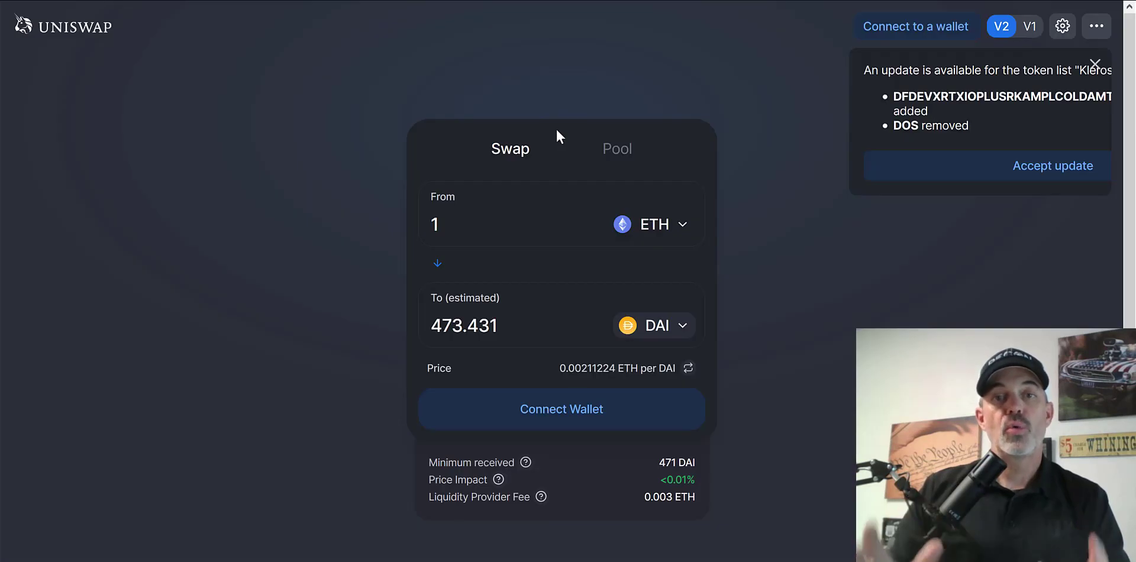
{"action": "mouse_move", "coordinate": [509, 328]}
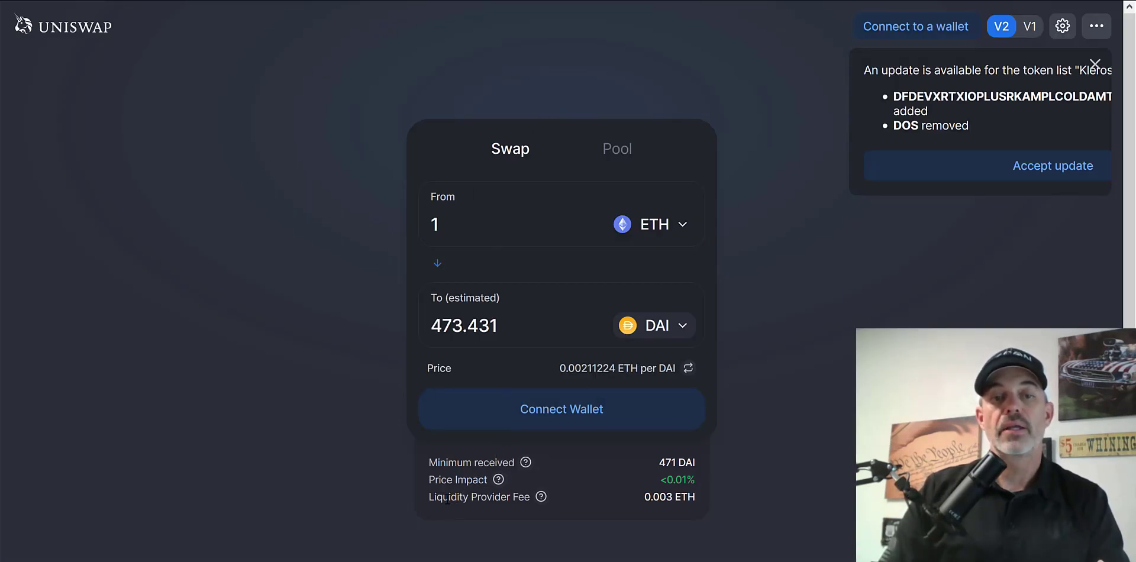
{"action": "mouse_move", "coordinate": [541, 497]}
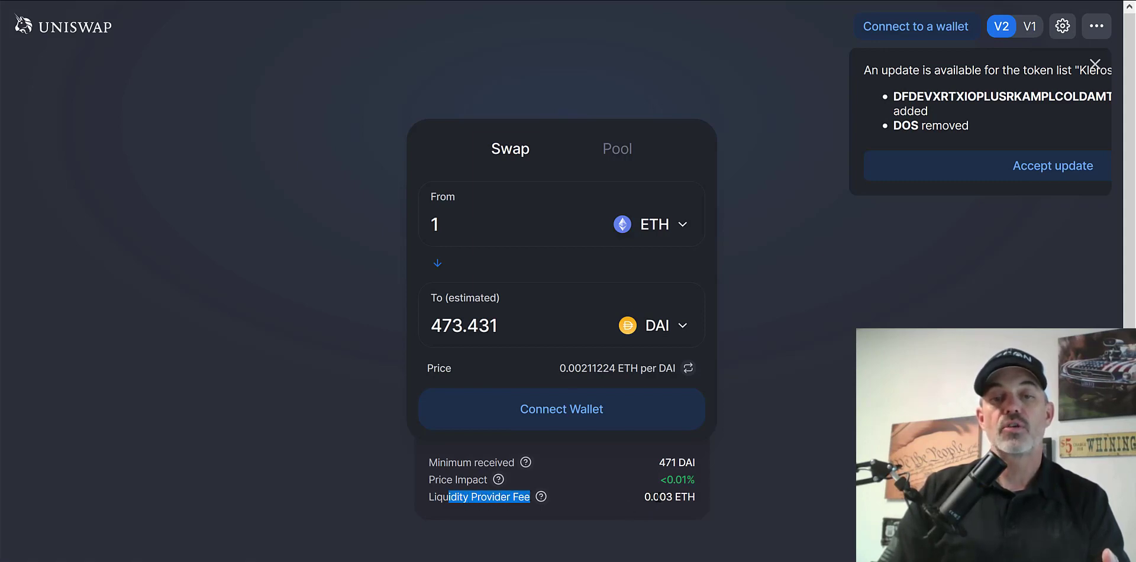
{"action": "mouse_move", "coordinate": [695, 72]}
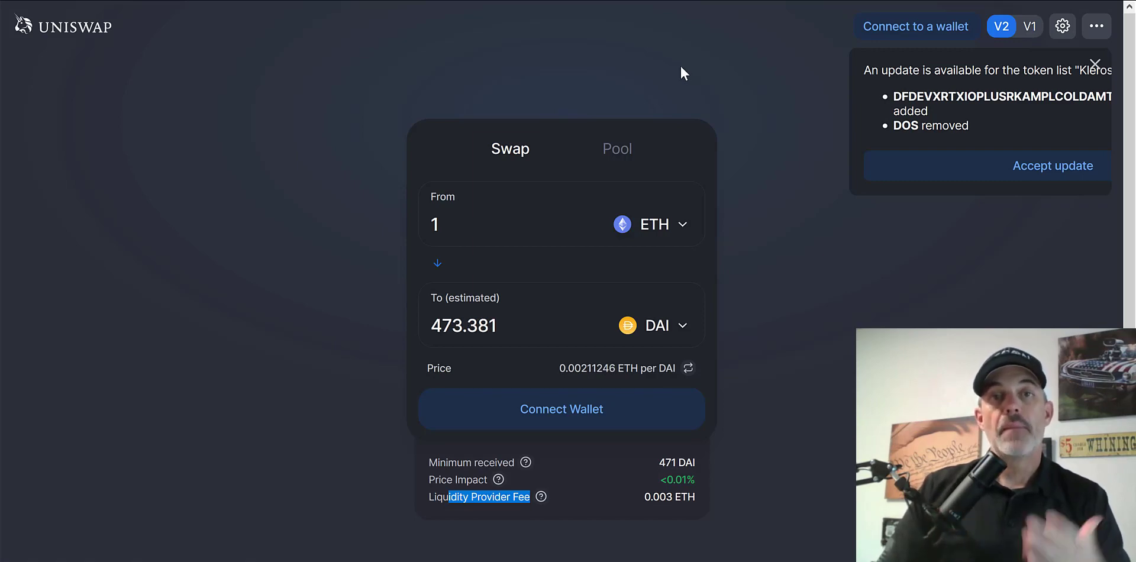
{"action": "mouse_move", "coordinate": [655, 73]}
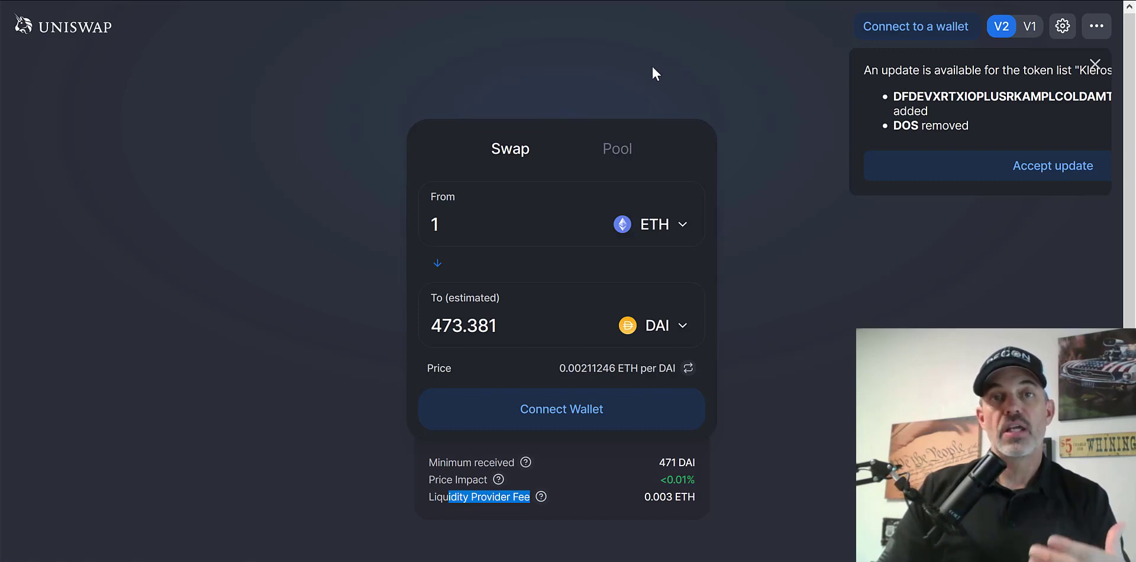
{"action": "mouse_move", "coordinate": [464, 118]}
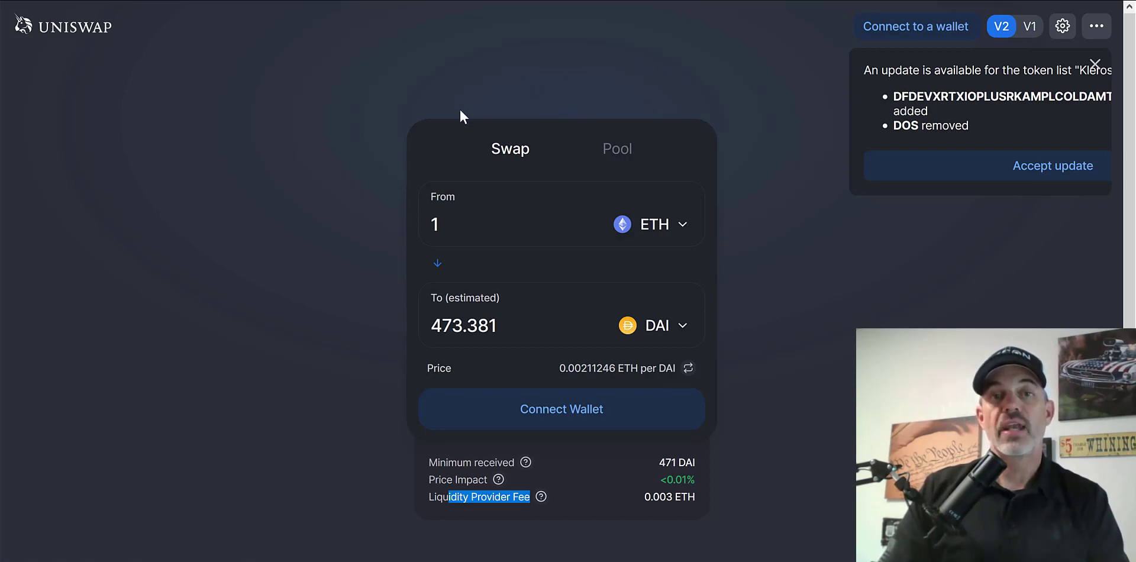
{"action": "mouse_move", "coordinate": [565, 114]}
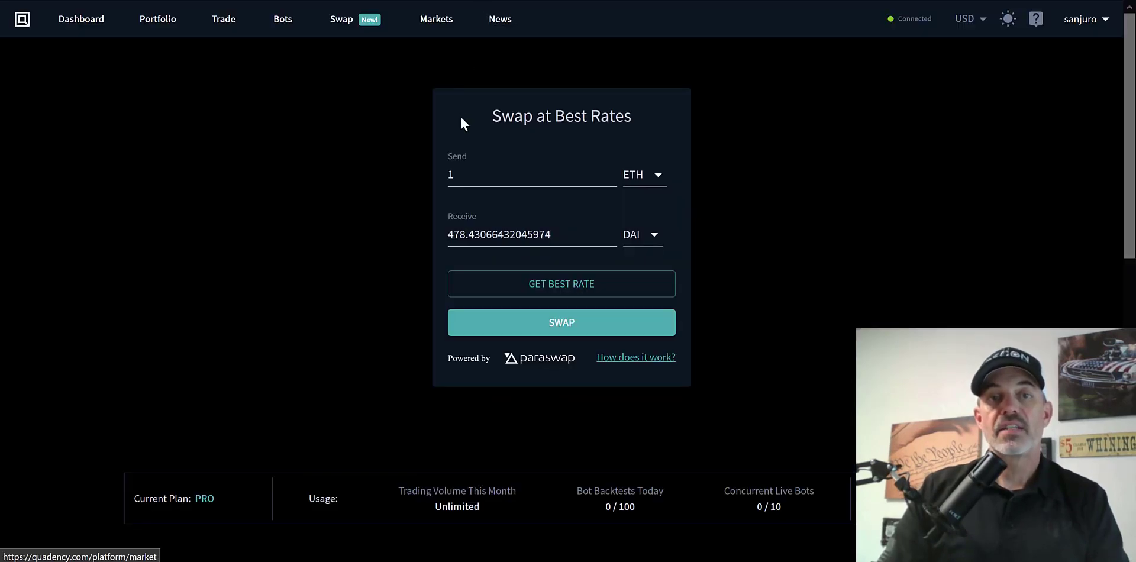
{"action": "mouse_move", "coordinate": [748, 241]}
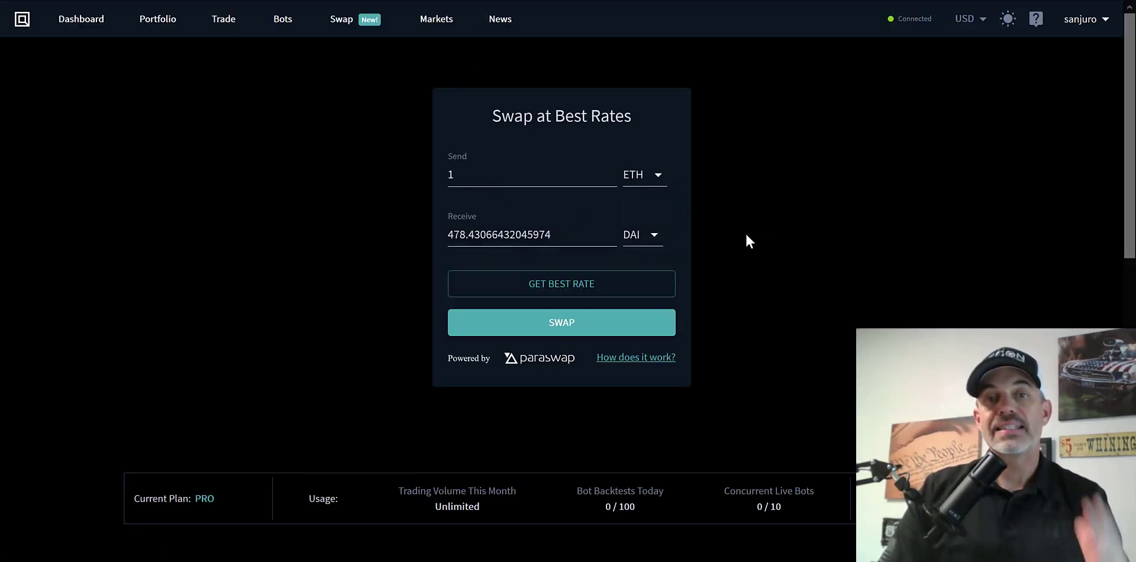
{"action": "mouse_move", "coordinate": [765, 242]}
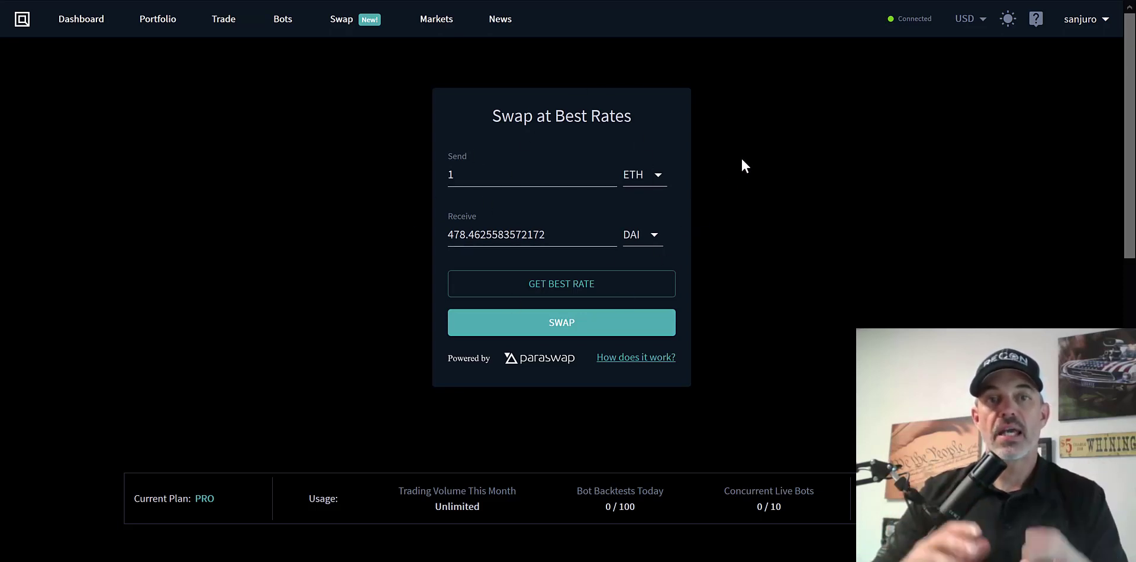
{"action": "mouse_move", "coordinate": [540, 136]}
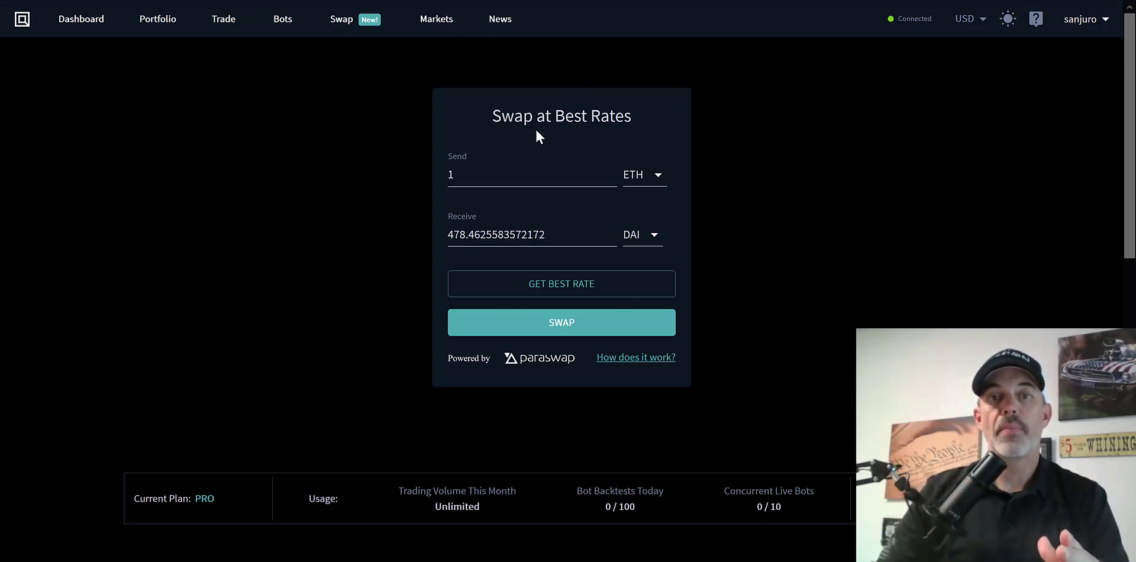
{"action": "mouse_move", "coordinate": [1054, 27]}
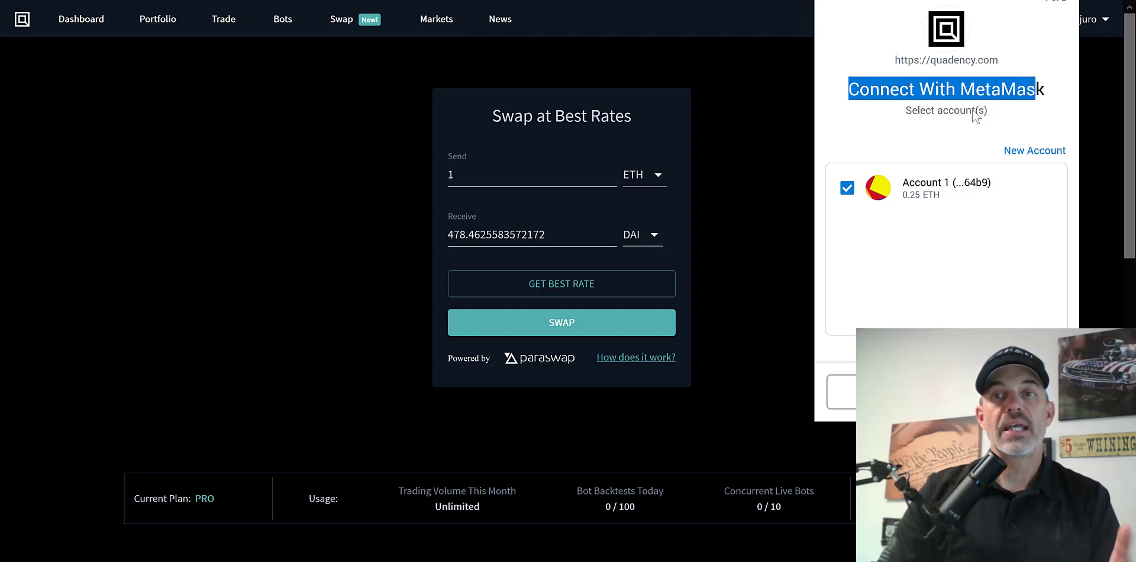
{"action": "mouse_move", "coordinate": [816, 148]}
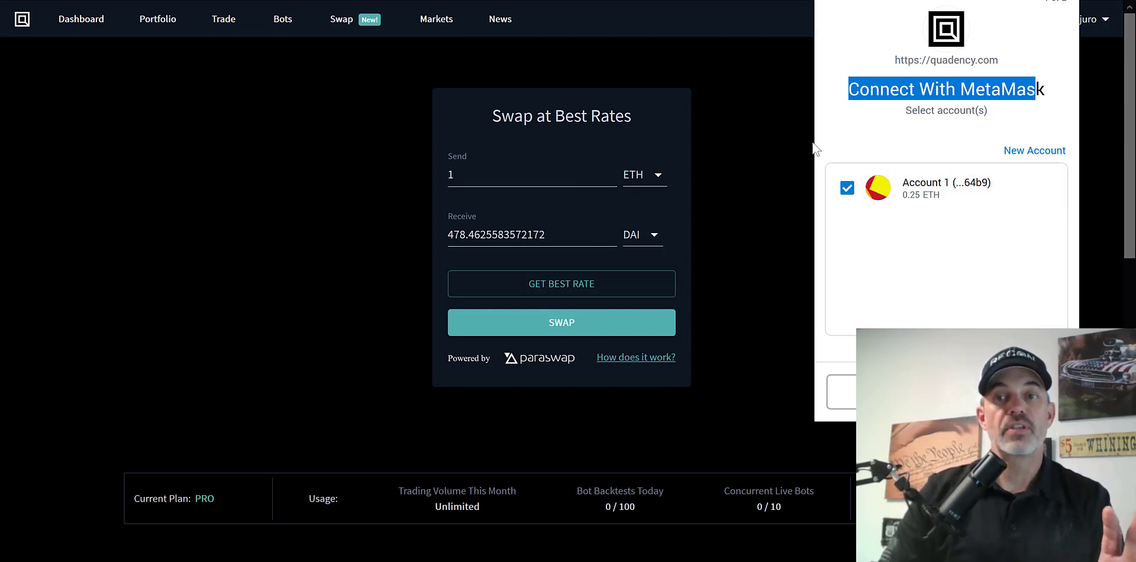